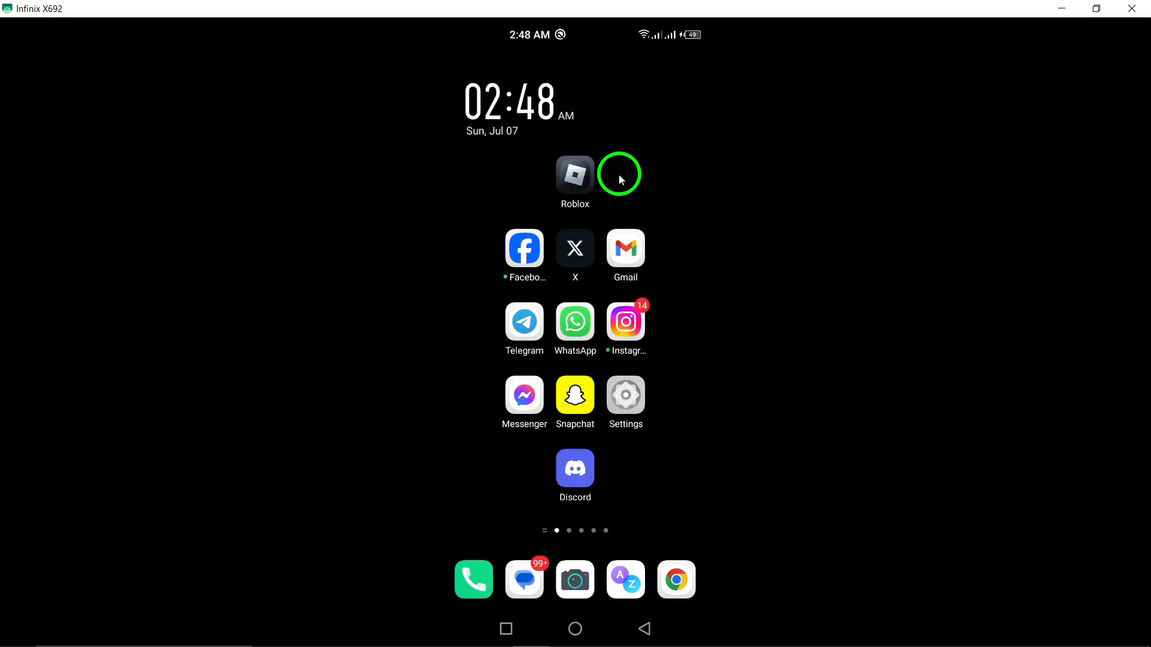
pyautogui.moveTo(496, 180)
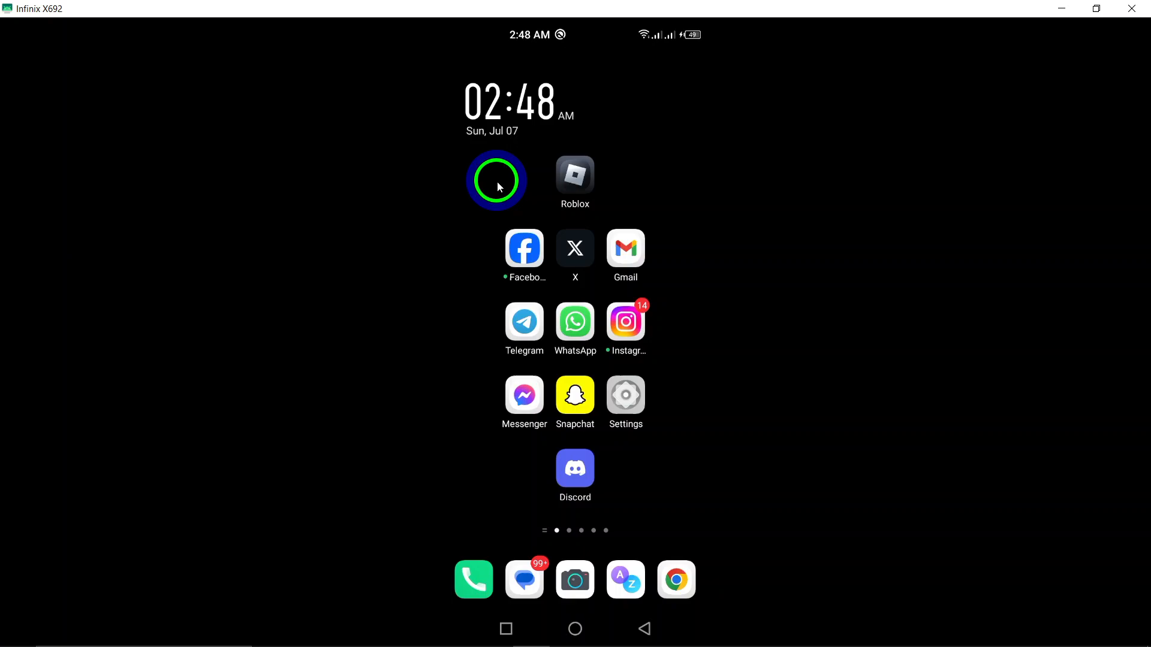
# Launch Messenger and reach your own profile ("Me") page via the Chats menu.
pyautogui.click(524, 395)
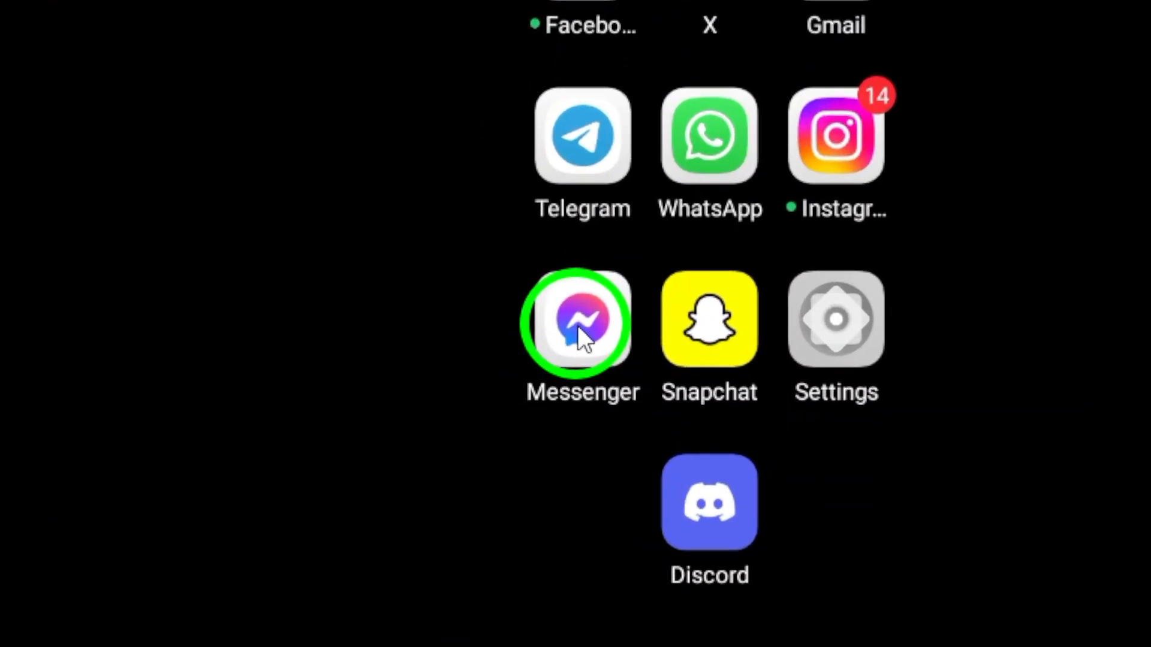
pyautogui.click(583, 319)
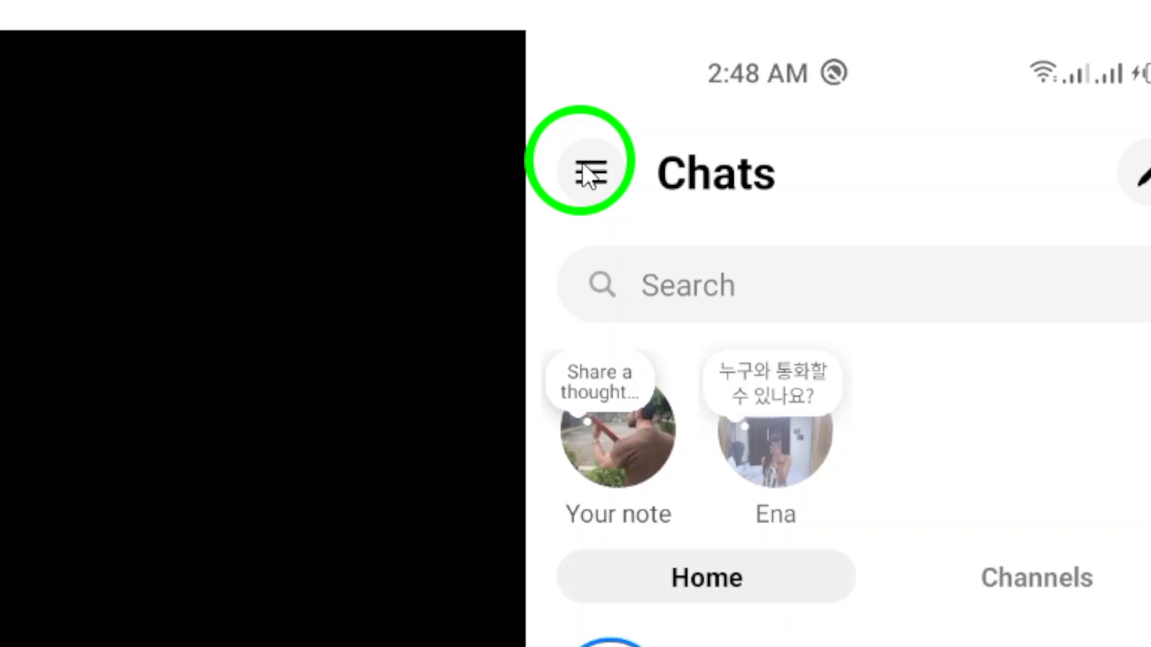
pyautogui.click(582, 173)
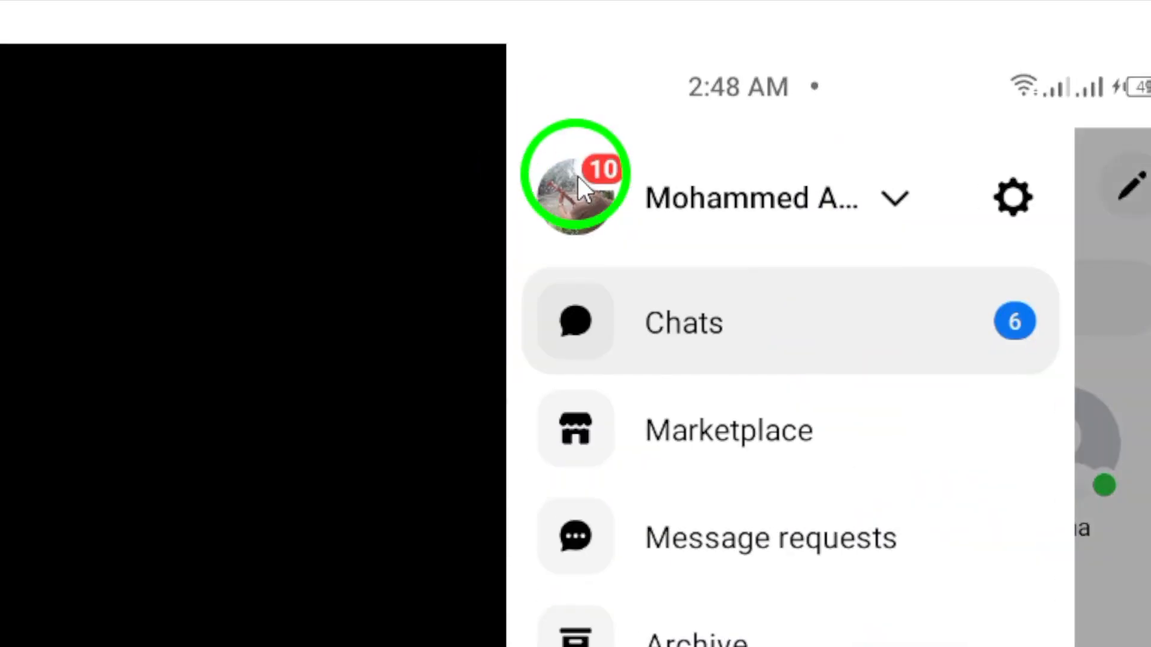
pyautogui.click(576, 184)
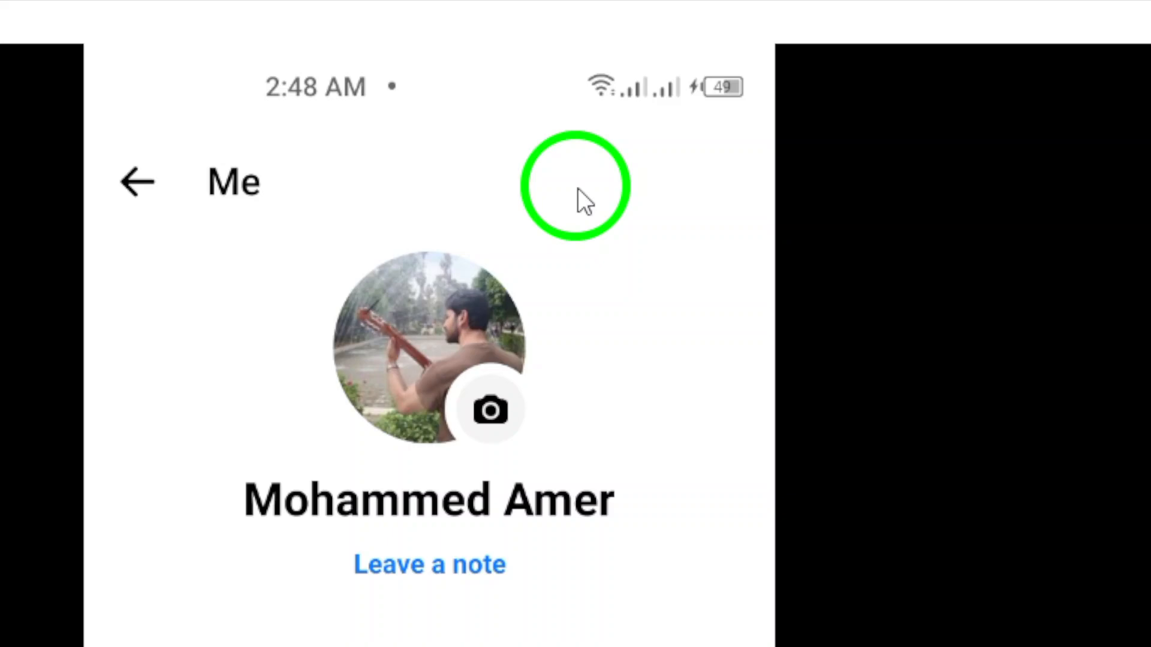
# Show the Mute Notifications duration choices in Notifications & sounds, screenshot them, then cancel the dialog.
pyautogui.scroll(-3)
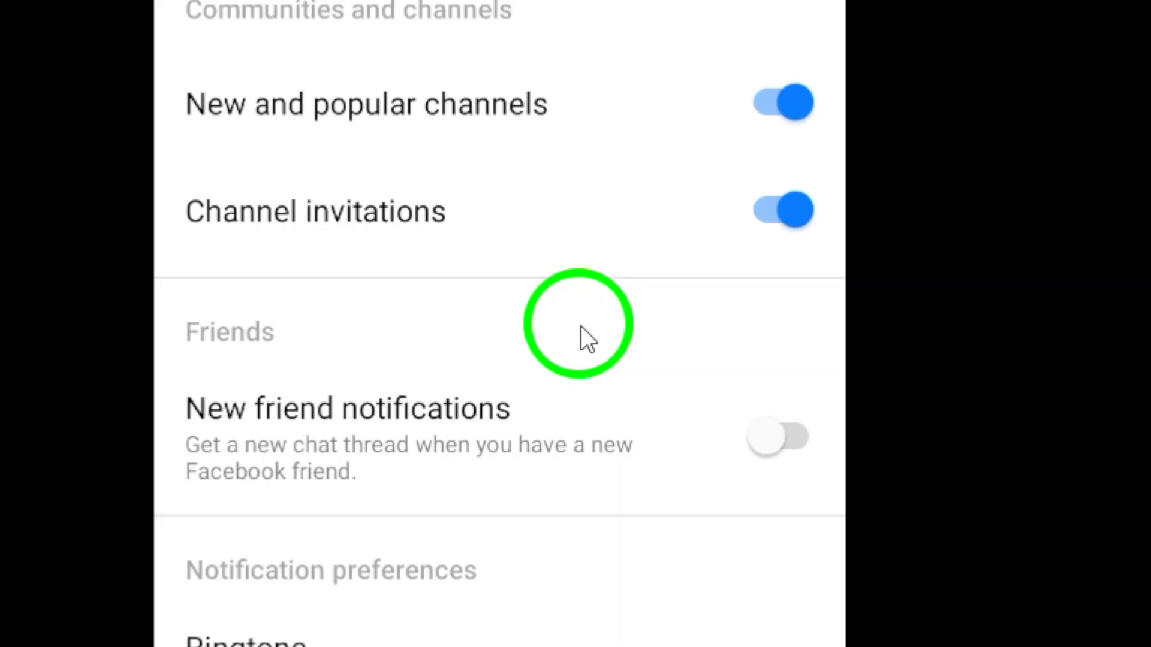
pyautogui.scroll(-3)
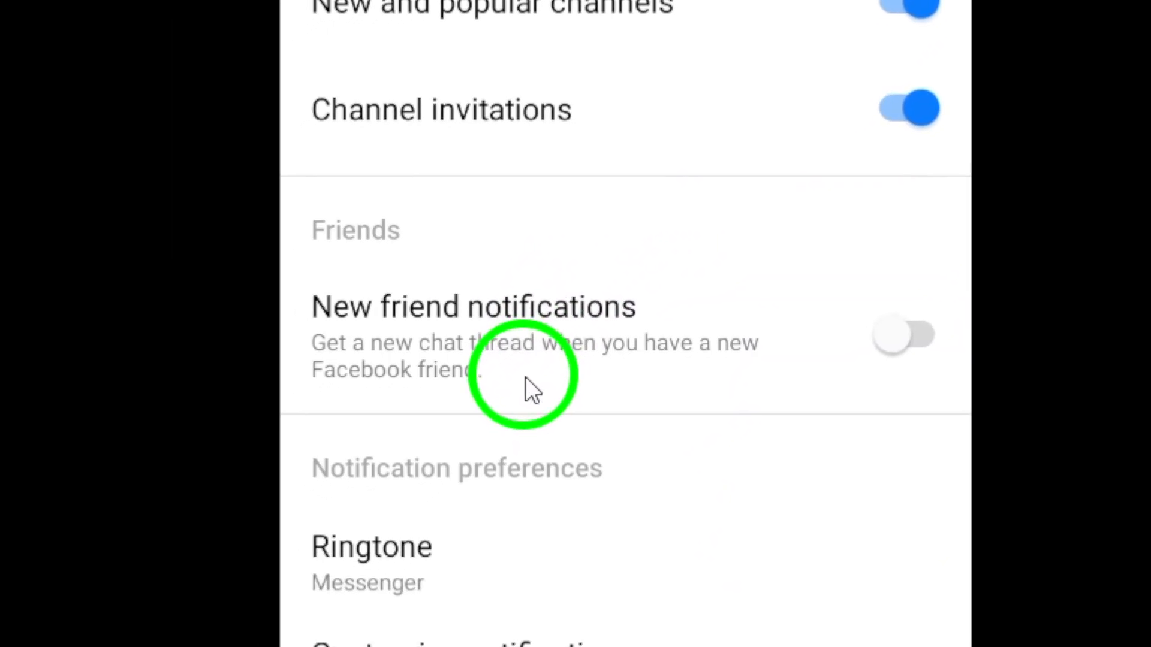
pyautogui.scroll(3)
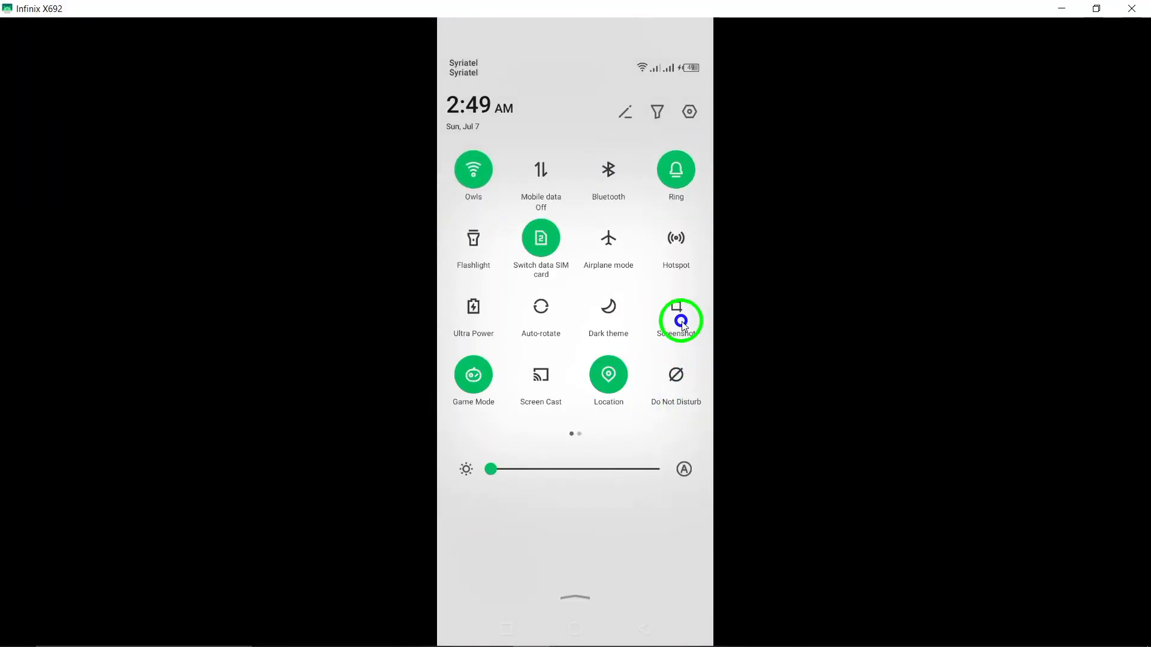
pyautogui.click(674, 321)
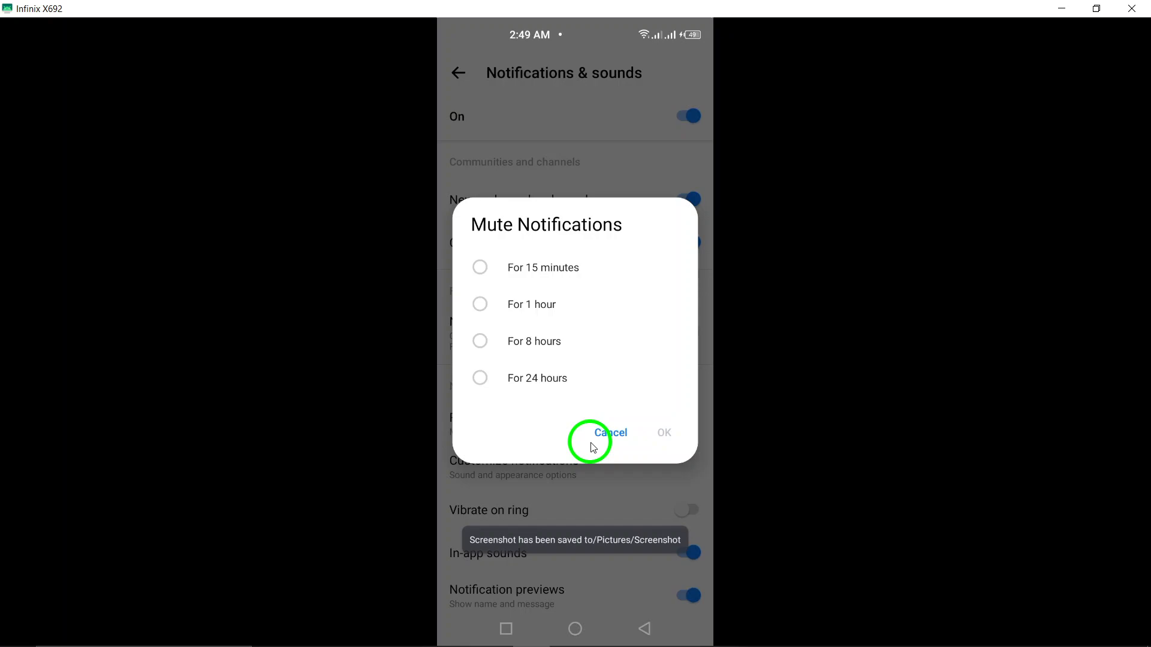
pyautogui.click(610, 432)
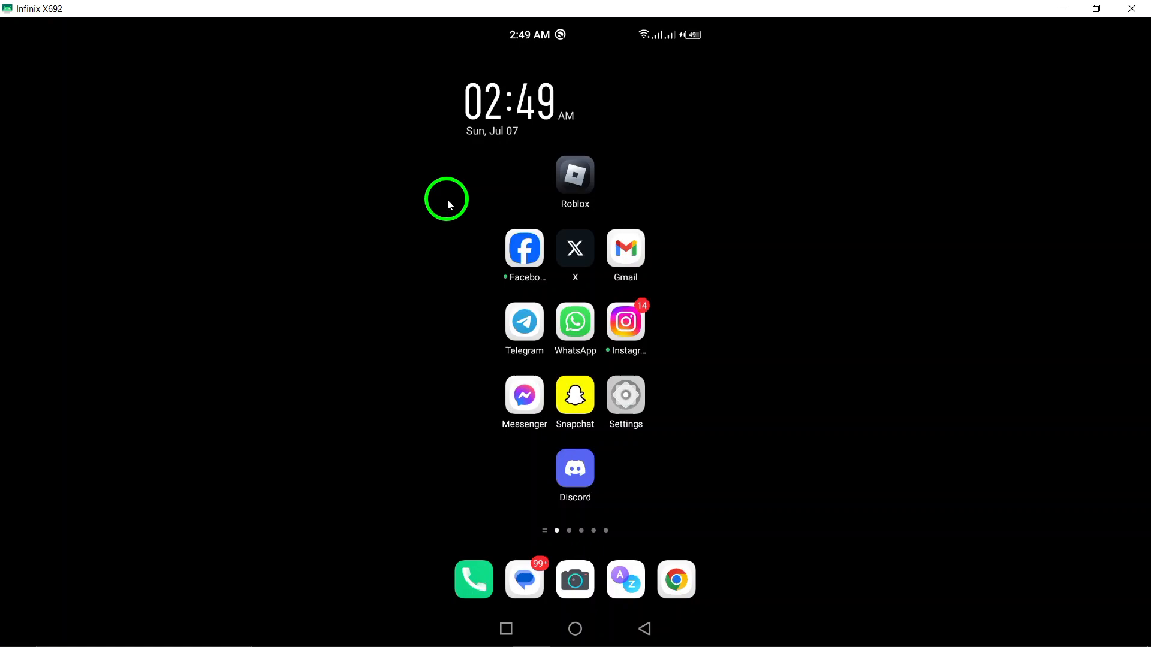
pyautogui.moveTo(473, 197)
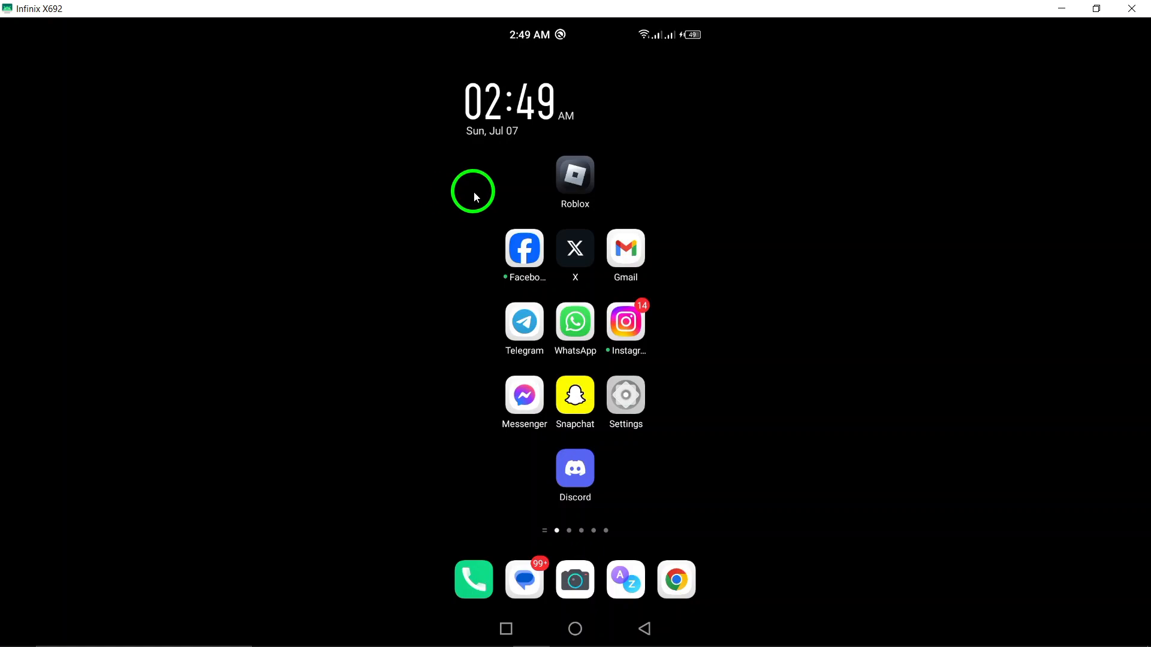